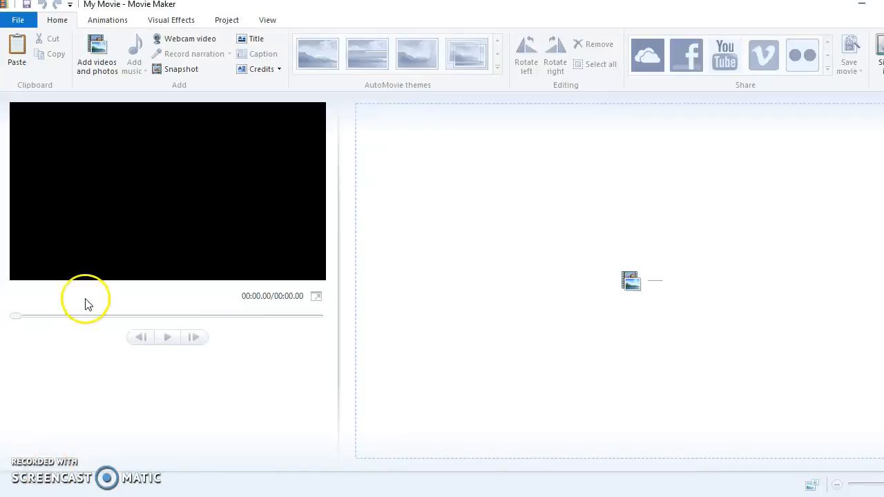
# Step: Open the recent project JM Bridge.wlmp from the File menu
pyautogui.click(18, 19)
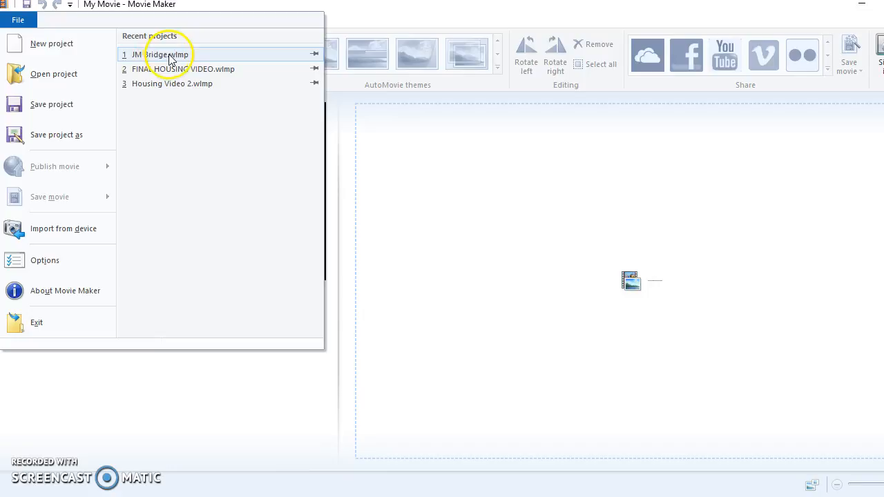
pyautogui.click(164, 55)
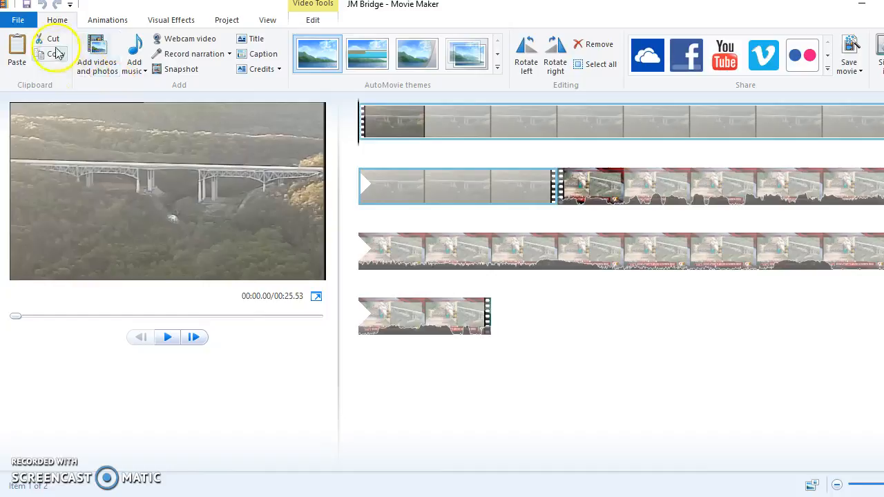
# Step: Save the project as the movie 'JM Bridge tiny movie file' on the Desktop
pyautogui.click(18, 20)
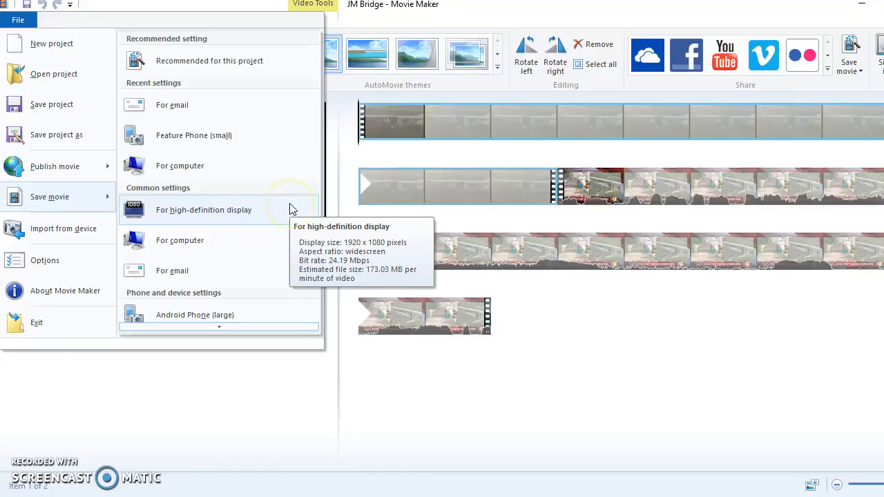
pyautogui.click(203, 210)
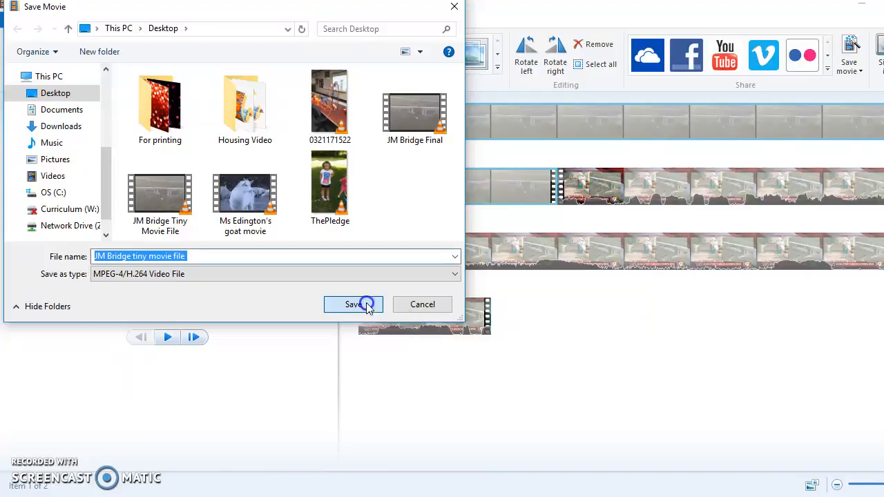
pyautogui.click(353, 305)
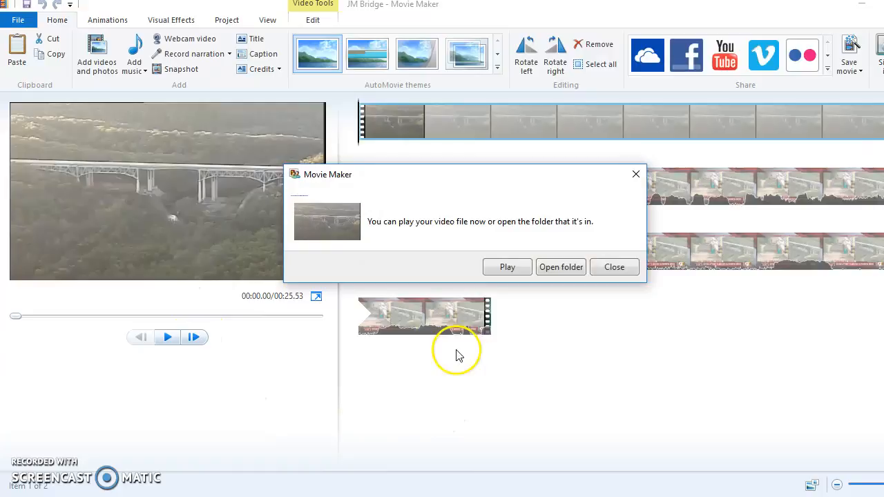
# Step: Close the saving-complete notice and switch to the ezgif Reverse Video page in Chrome
pyautogui.click(561, 266)
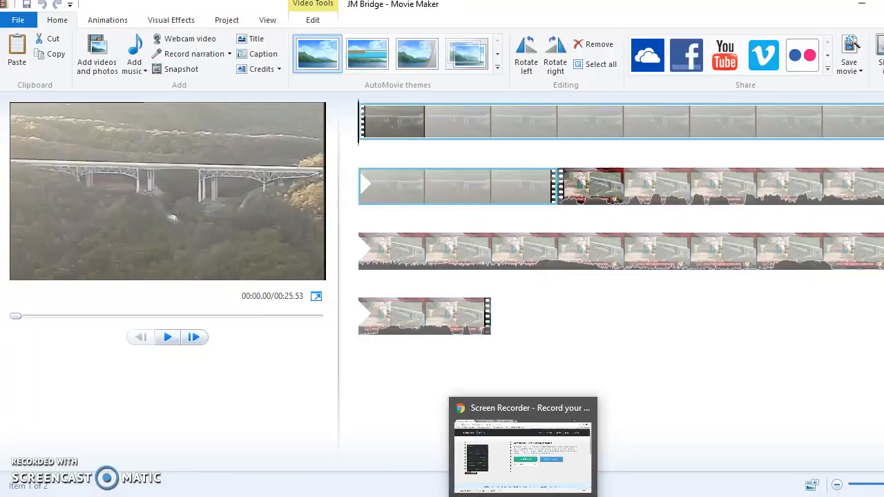
pyautogui.click(204, 6)
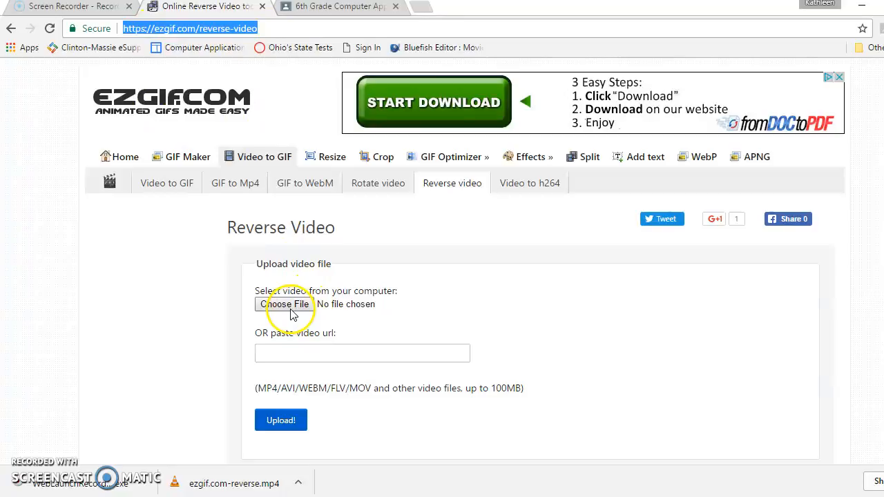
# Step: Upload 'JM Bridge tiny movie file' from the Desktop to ezgif's reverse tool
pyautogui.click(286, 304)
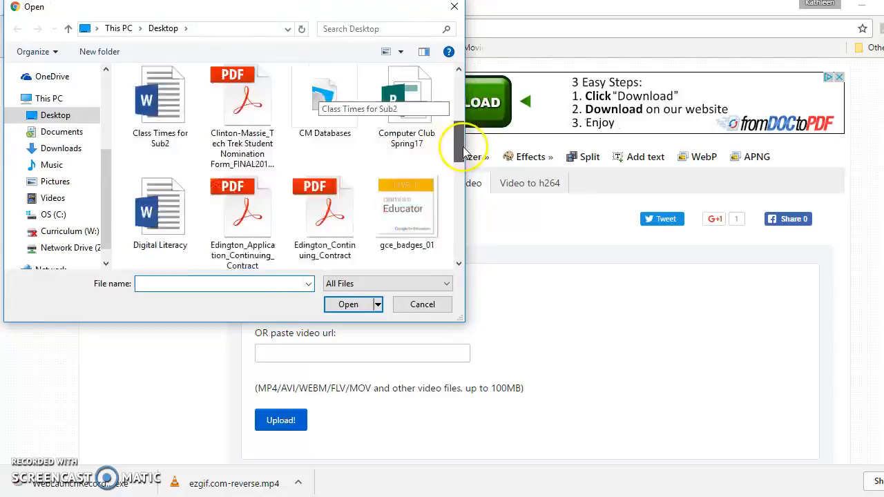
pyautogui.click(349, 303)
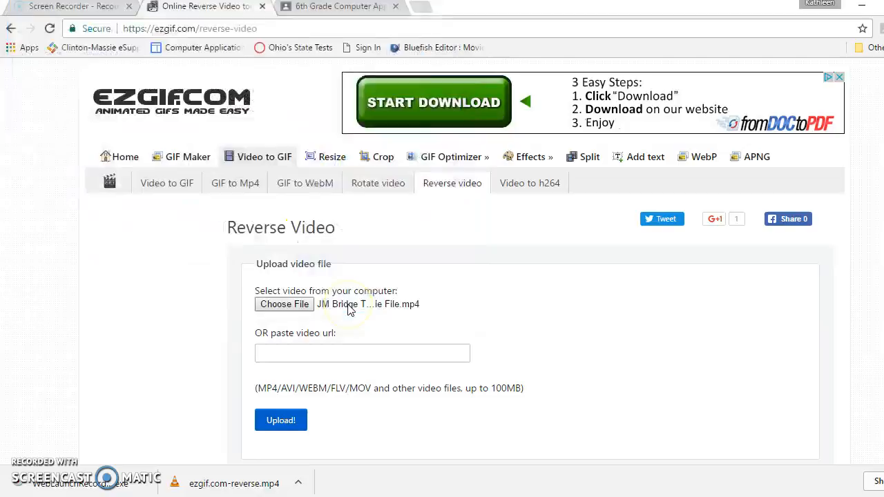
pyautogui.click(280, 420)
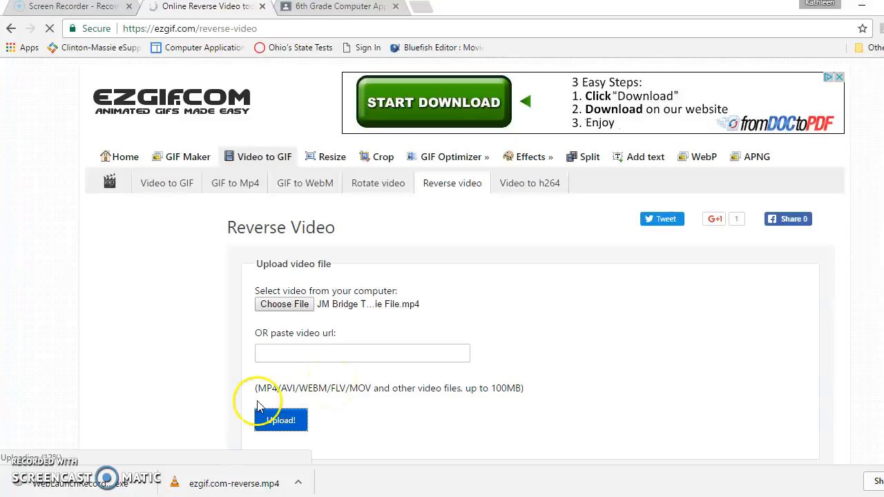
pyautogui.moveTo(759, 428)
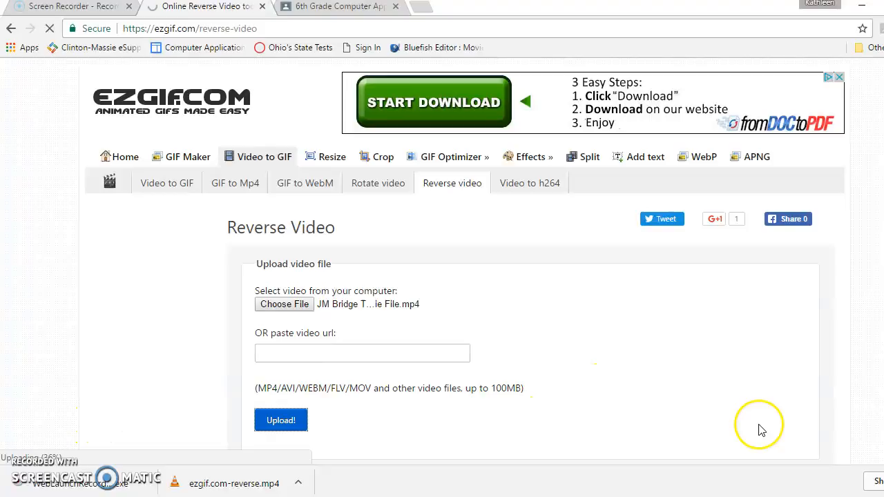
pyautogui.moveTo(598, 360)
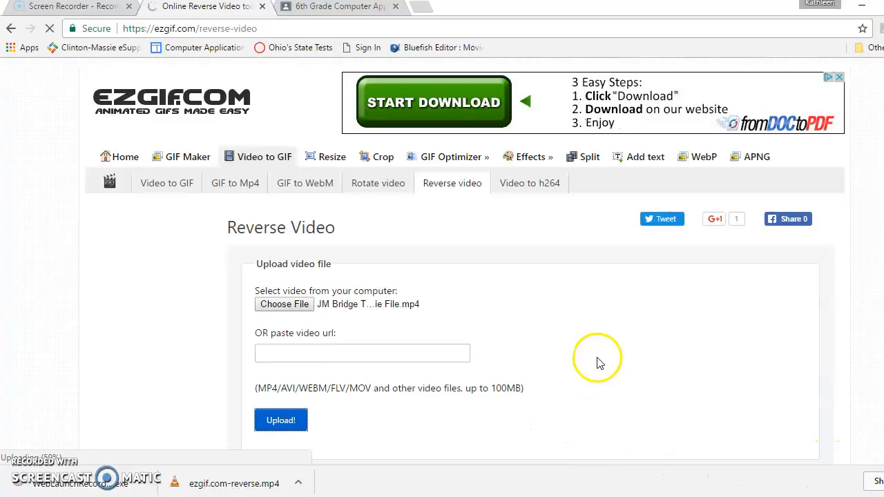
pyautogui.click(281, 420)
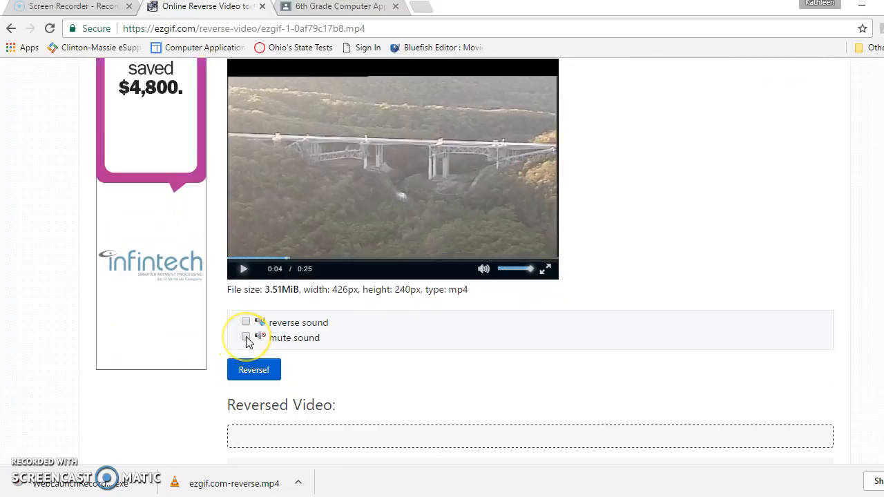
# Step: Reverse the uploaded bridge clip with the mute sound option checked
pyautogui.click(246, 338)
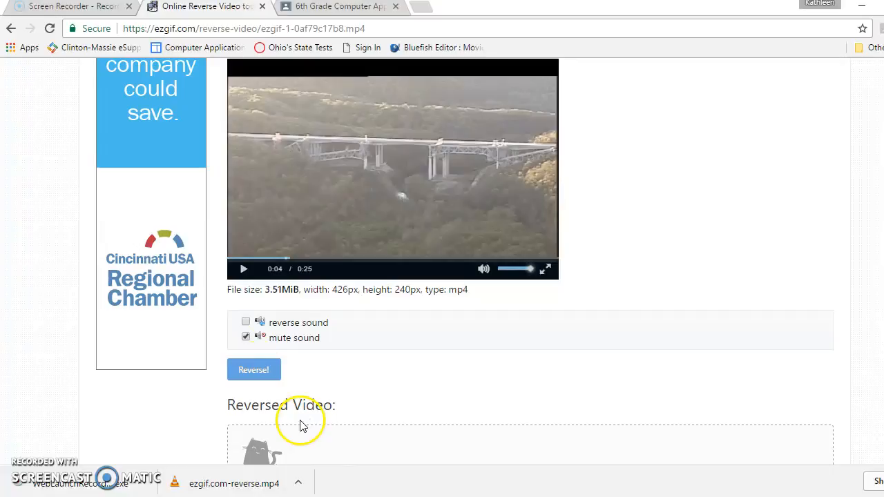
pyautogui.scroll(-3)
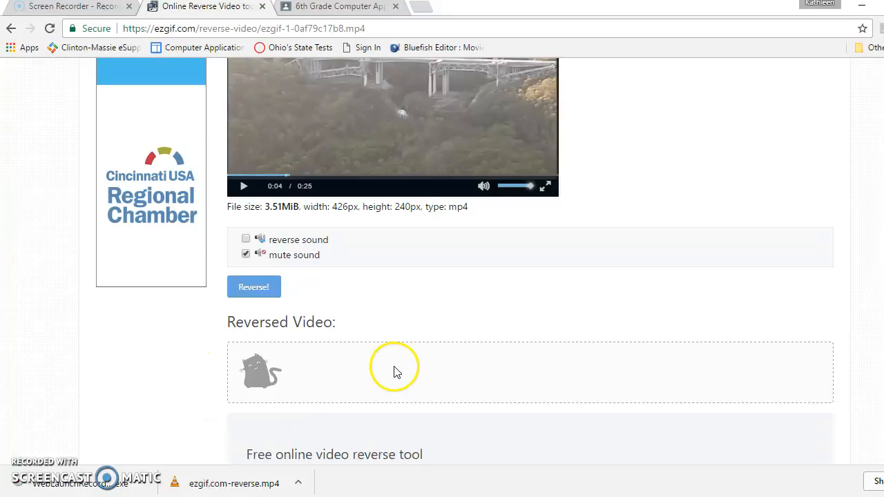
pyautogui.click(254, 287)
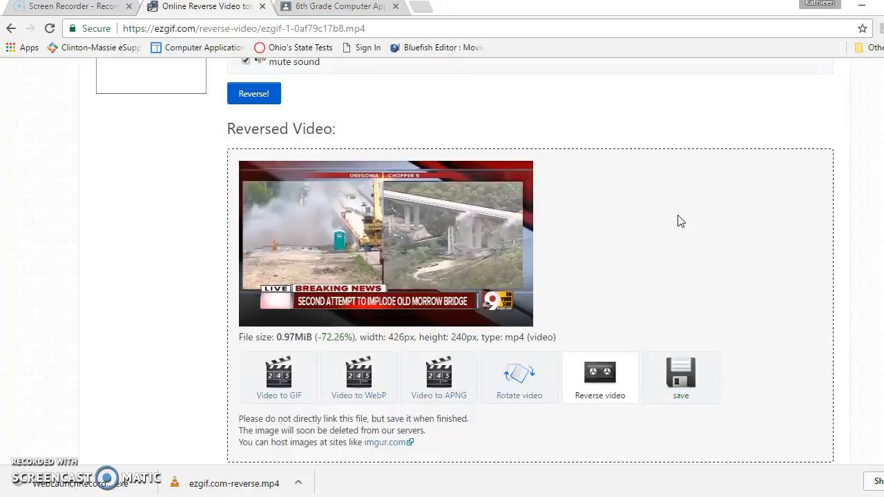
# Step: Preview the reversed muted clip, download it, and return to Movie Maker
pyautogui.click(386, 243)
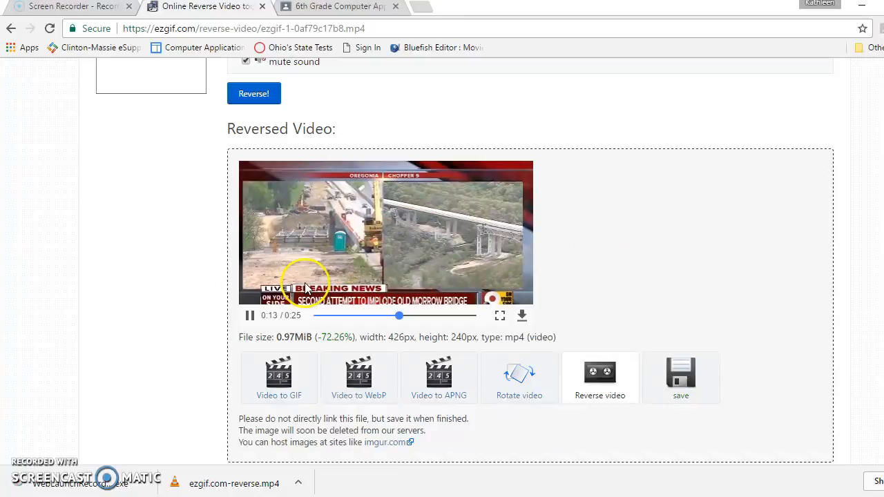
pyautogui.click(599, 377)
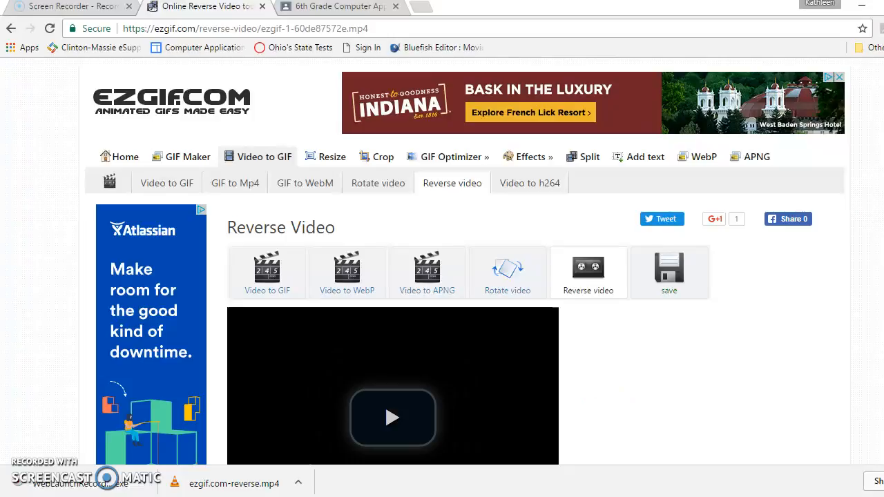
pyautogui.scroll(-3)
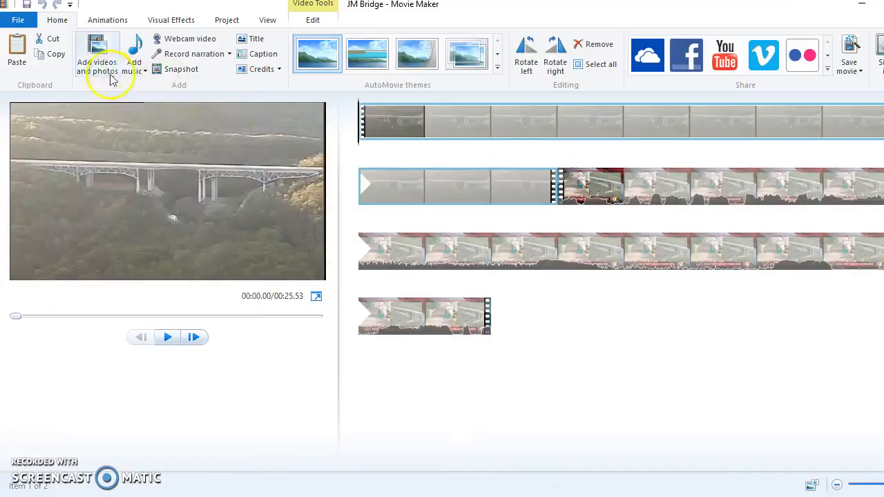
# Step: Import the ezgif.com-reverse clip from Downloads at the timeline's end, making 51 seconds
pyautogui.click(97, 62)
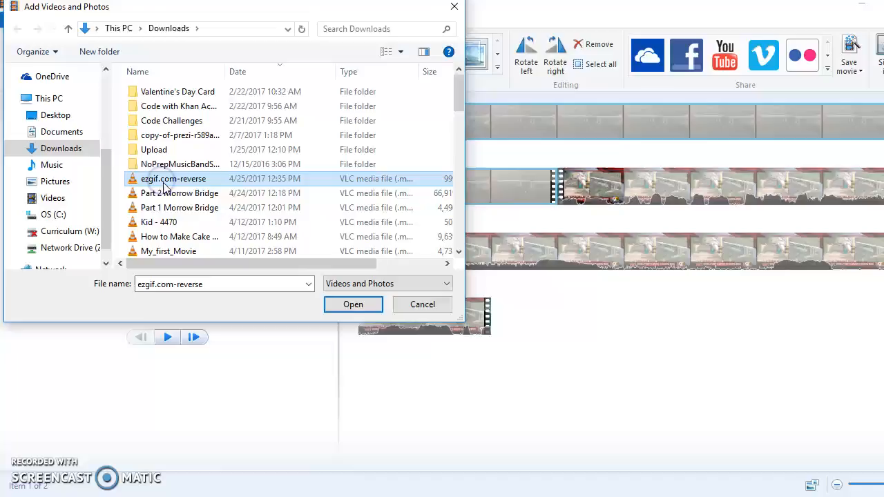
pyautogui.click(353, 305)
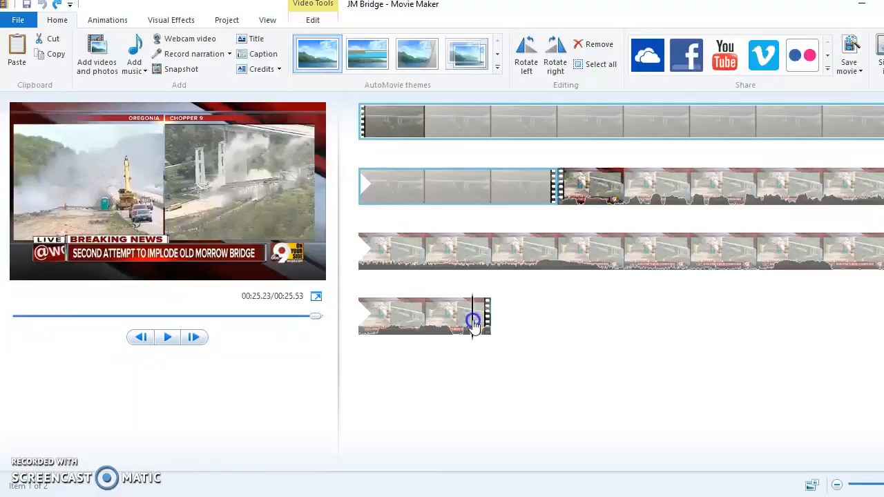
pyautogui.click(97, 59)
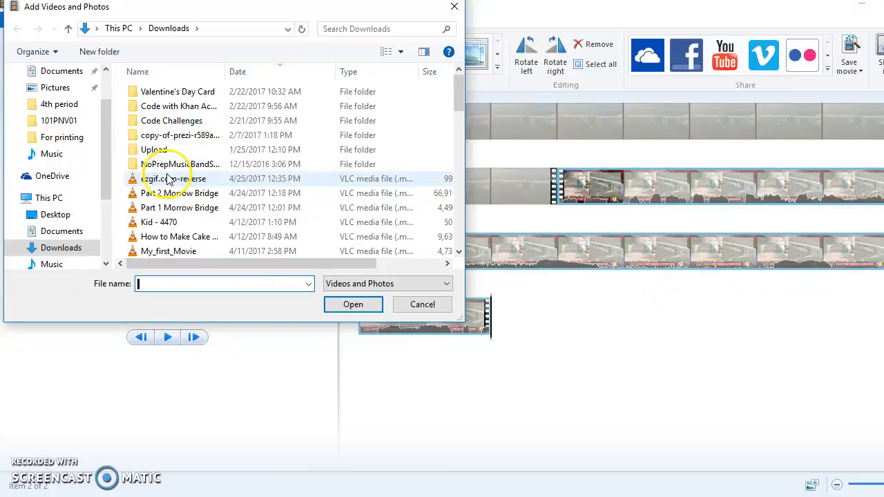
pyautogui.click(353, 304)
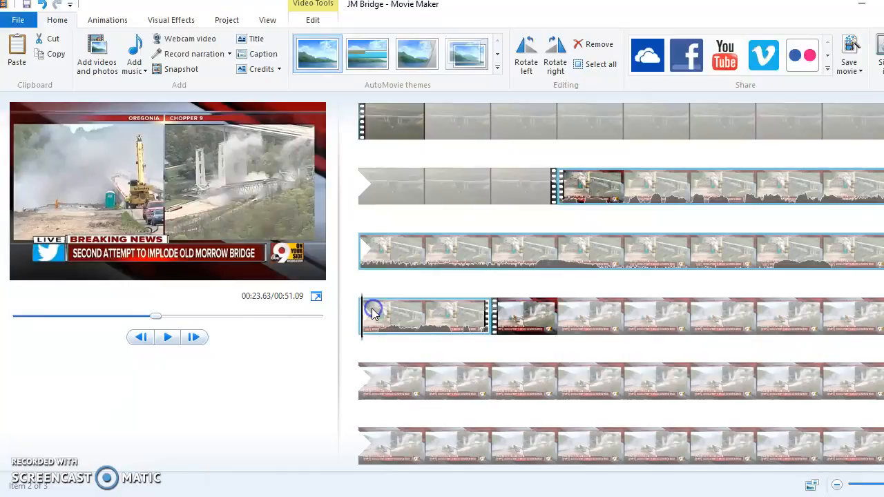
pyautogui.click(167, 337)
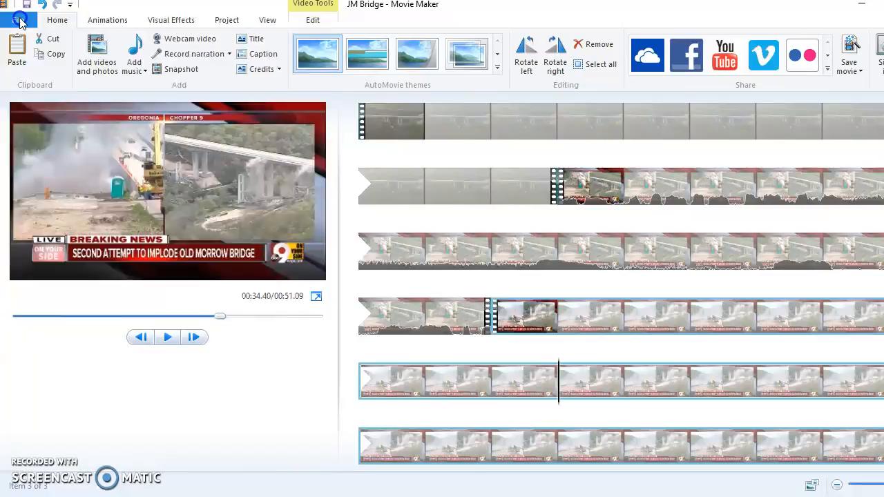
# Step: Save the movie For computer as 'JM Bridge Final' on the Desktop
pyautogui.click(19, 20)
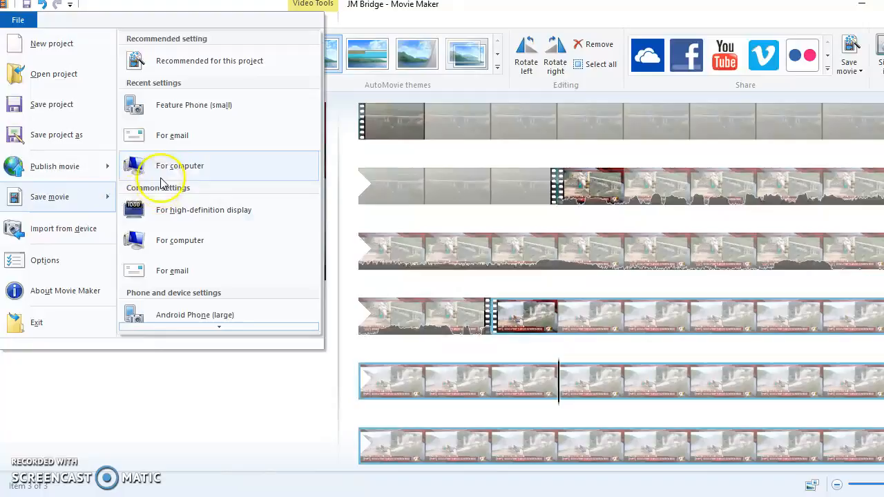
pyautogui.click(179, 166)
pyautogui.write('JM Bridge Final')
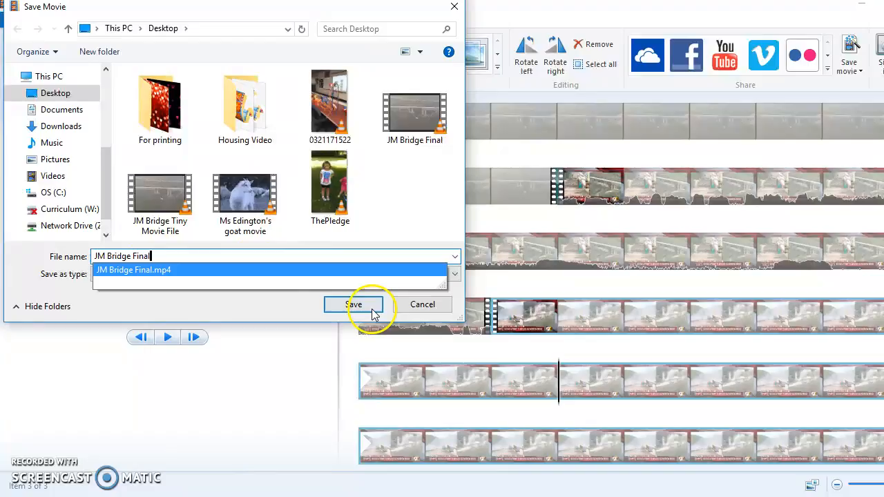
pyautogui.click(354, 305)
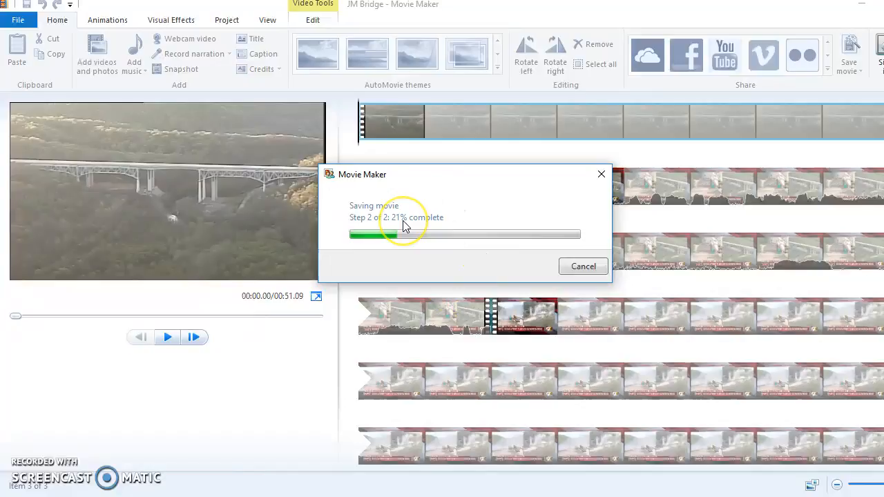